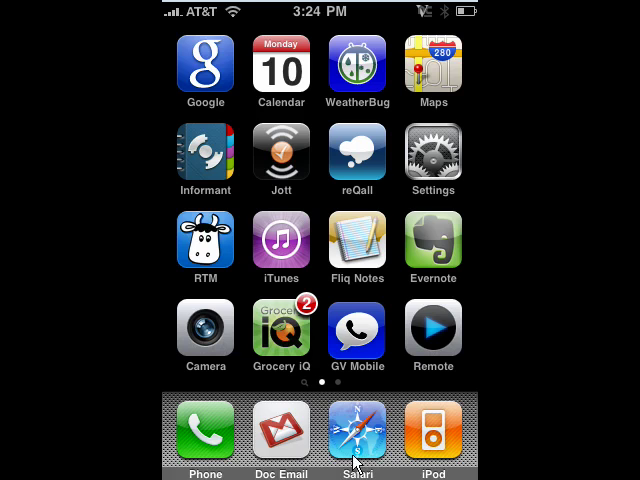
- Launch Safari from the home screen dock to load the Cooliris photo-wall page
left_click(357, 429)
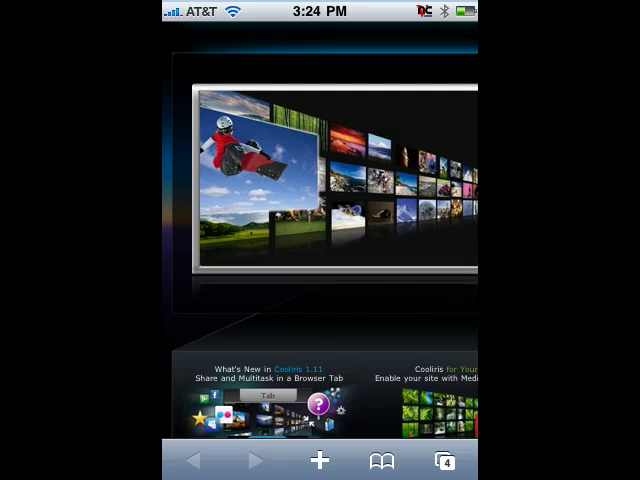
- Long-press the Cooliris photo-wall image and choose Save Image
left_click(245, 160)
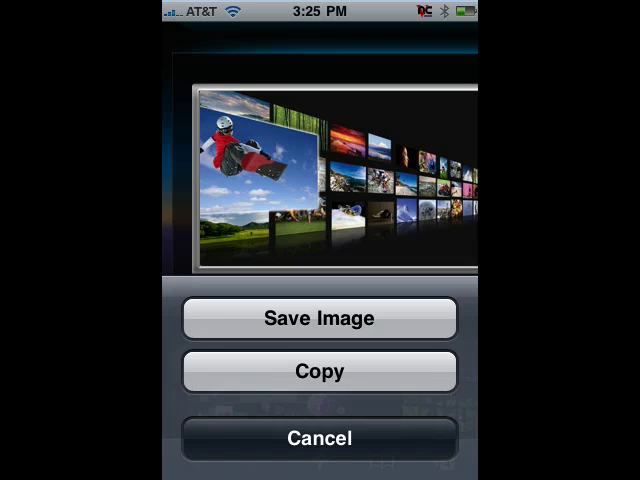
left_click(319, 318)
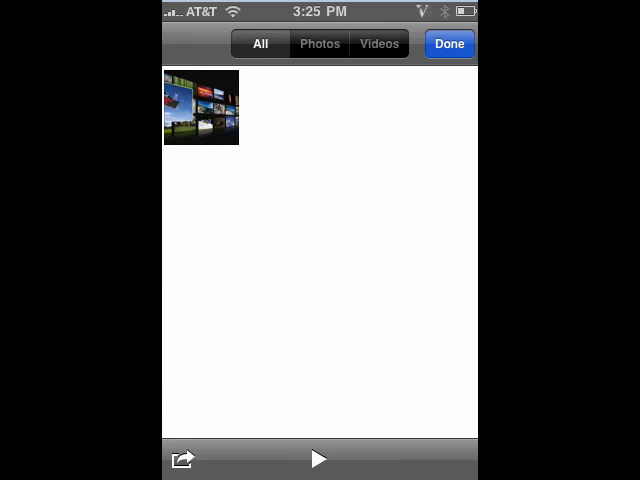
- Open the saved Cooliris thumbnail full screen from the Camera Roll
left_click(201, 108)
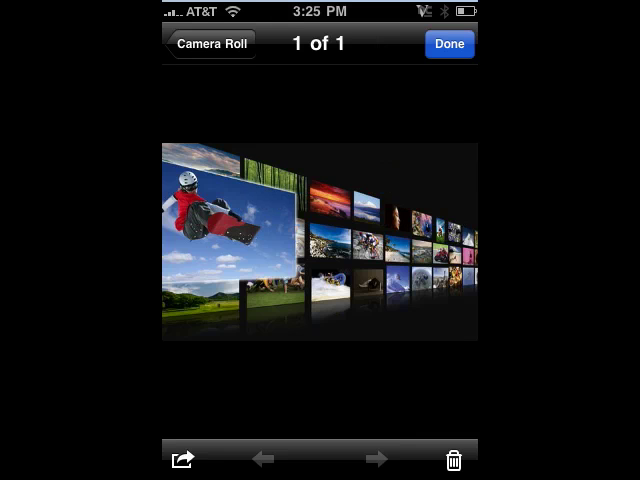